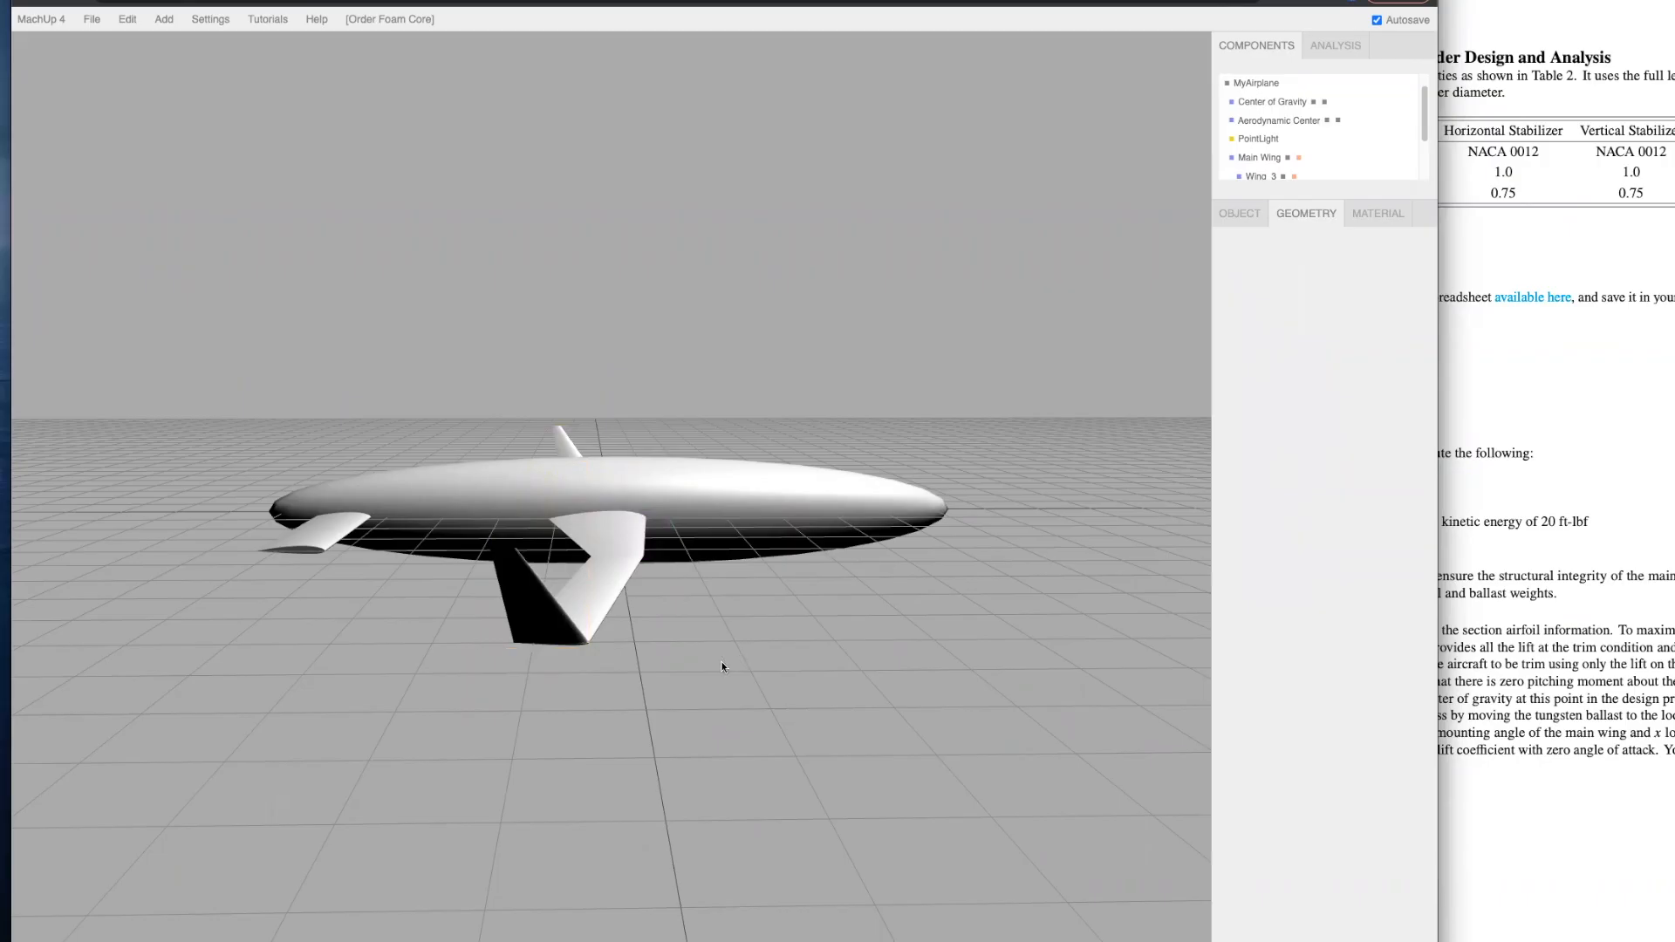
- Enter -1.0000 in the wing's Geometry settings, then insert a CD vs. CL scatter chart
drag(722, 667, 528, 731)
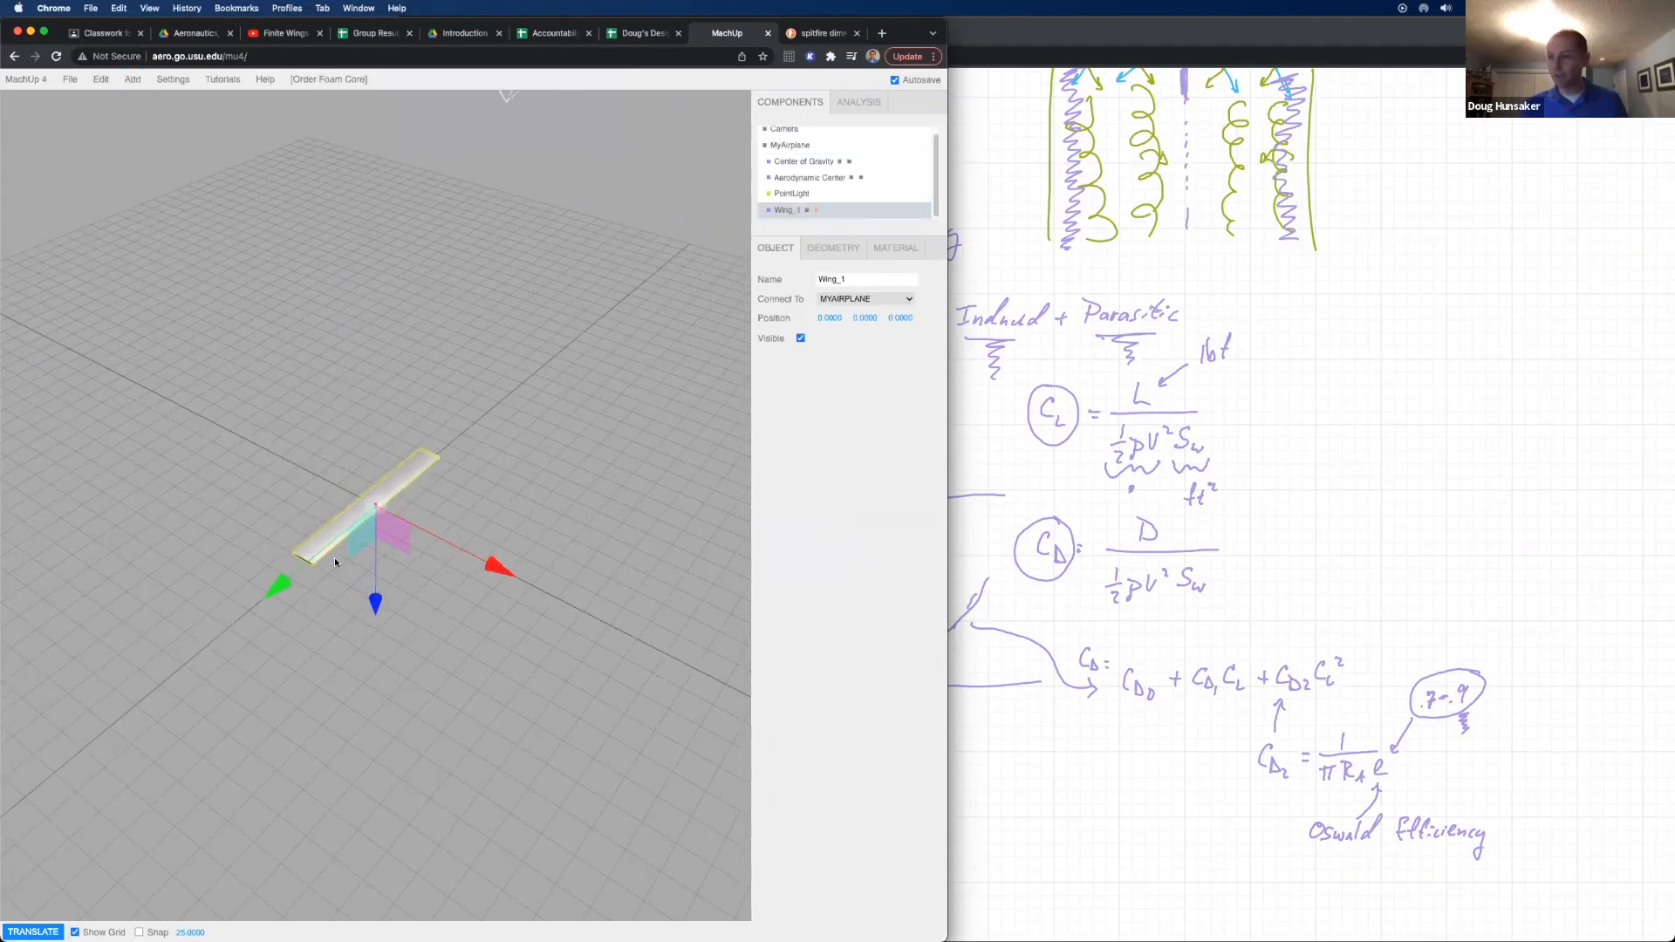
click(832, 248)
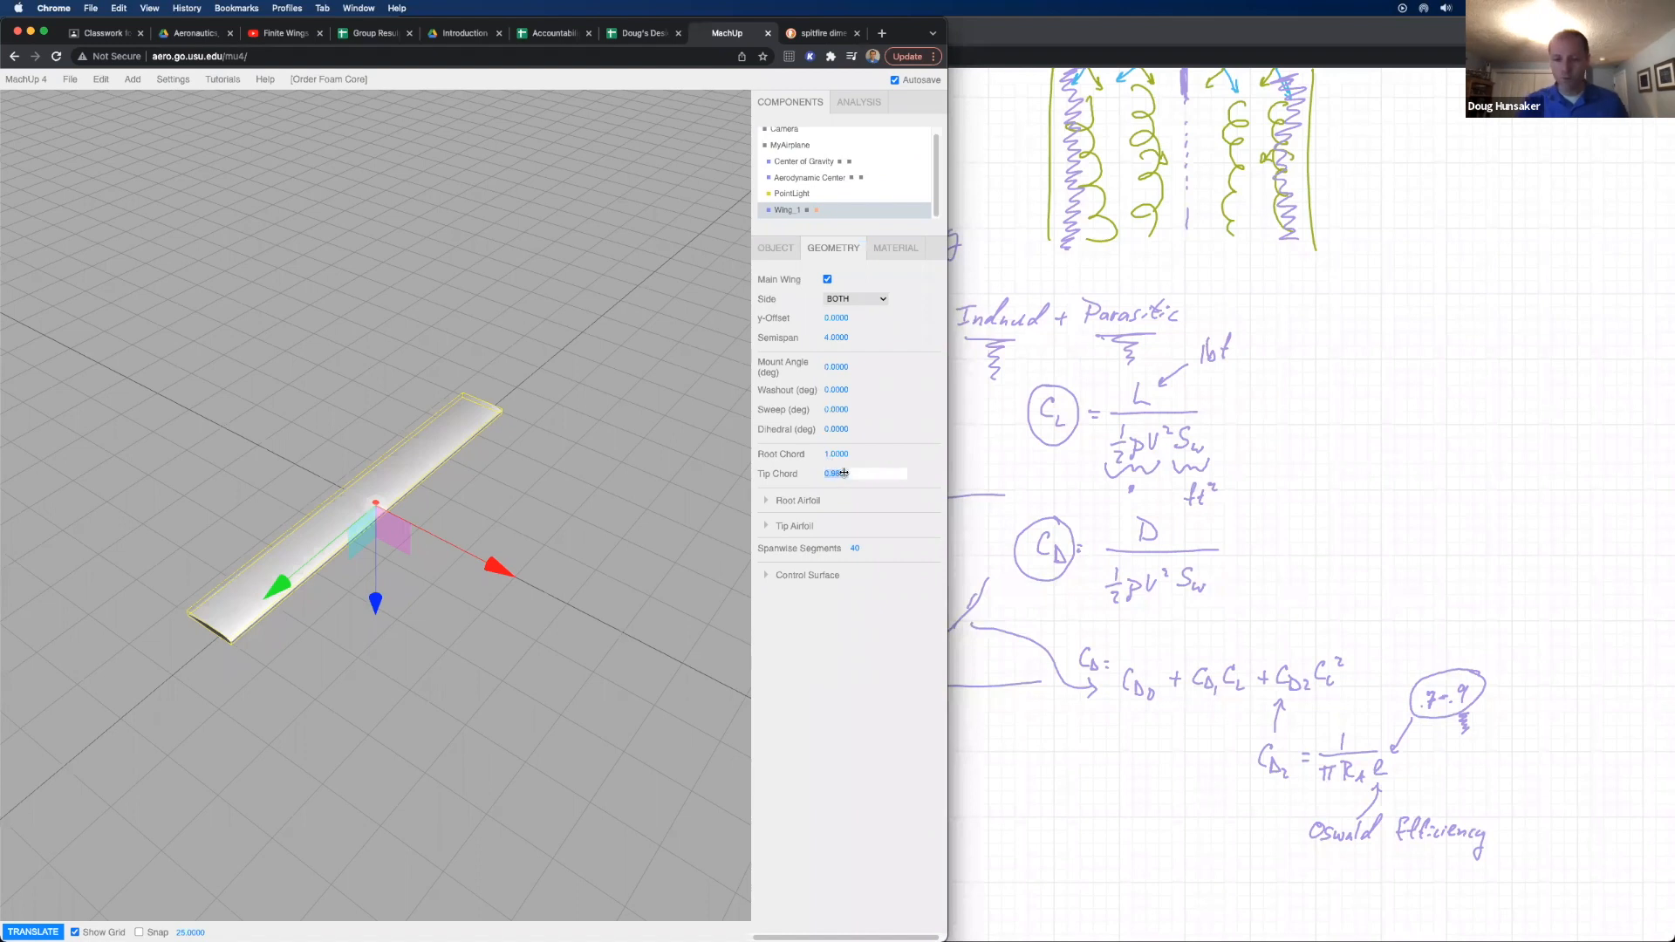
text(-1.0000)
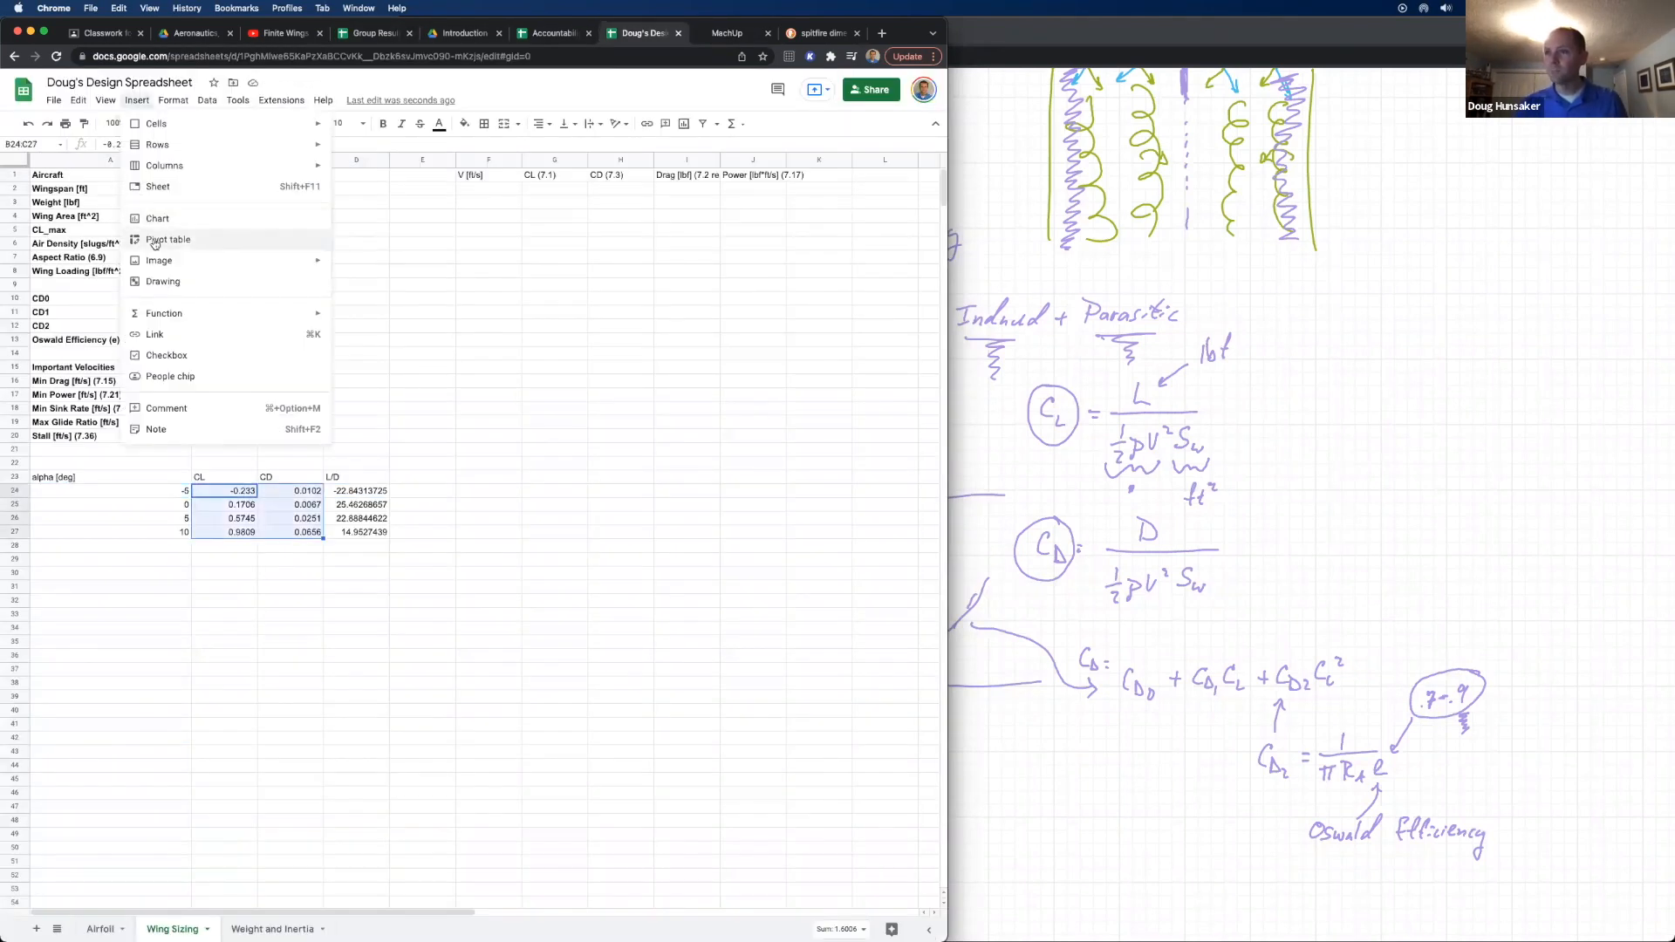
click(157, 218)
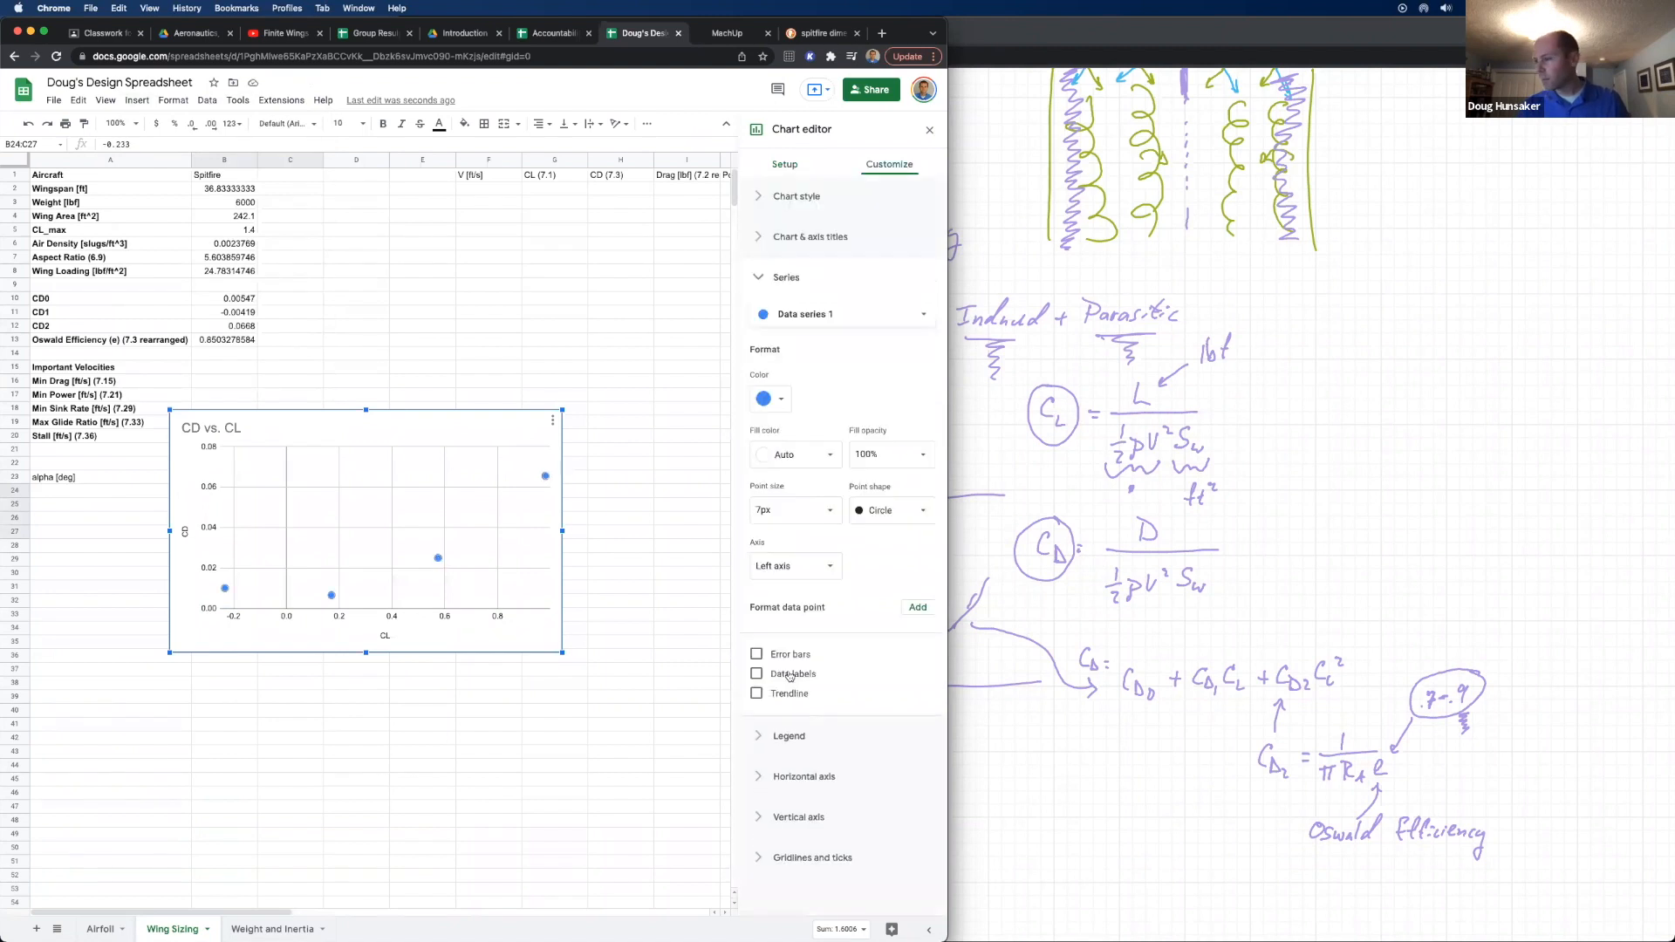